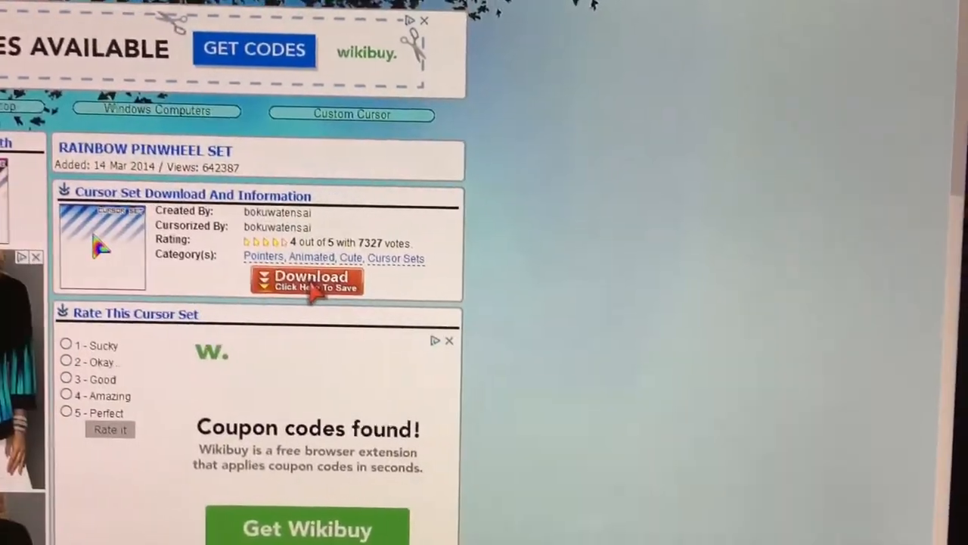
Step: Download the Rainbow Pinwheel cursor set, bringing up Firefox's prompt for set151_rainbow_pinwheel.zip
click(306, 280)
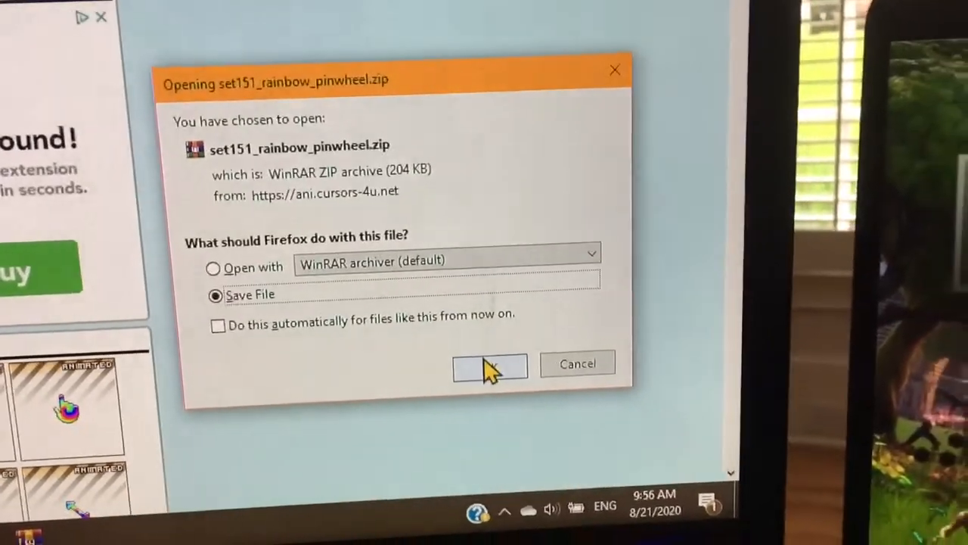
Step: Save set151_rainbow_pinwheel.zip to the computer so it shows among recent files
click(490, 363)
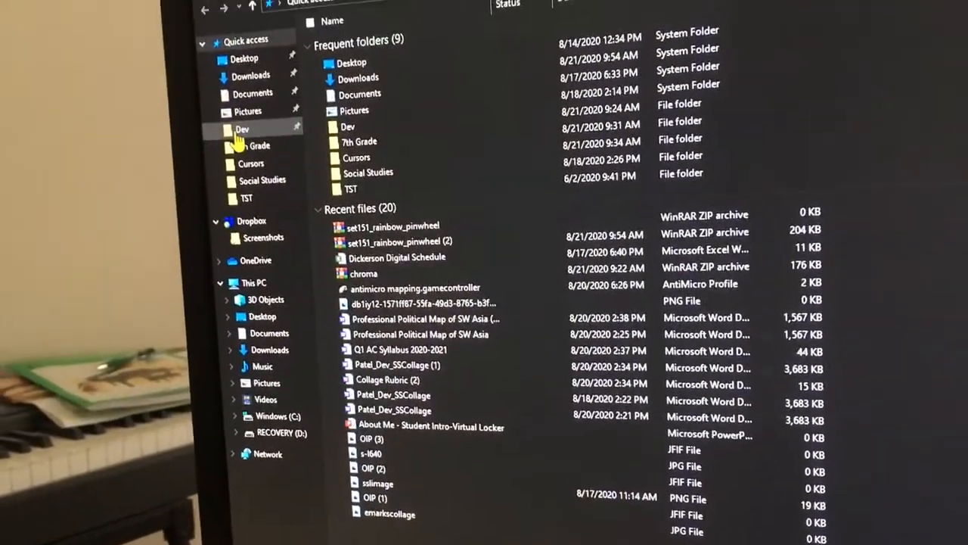
Step: Open the pinwheel archive in WinRAR with its .ani files, then show the Windows (C:) drive
click(242, 130)
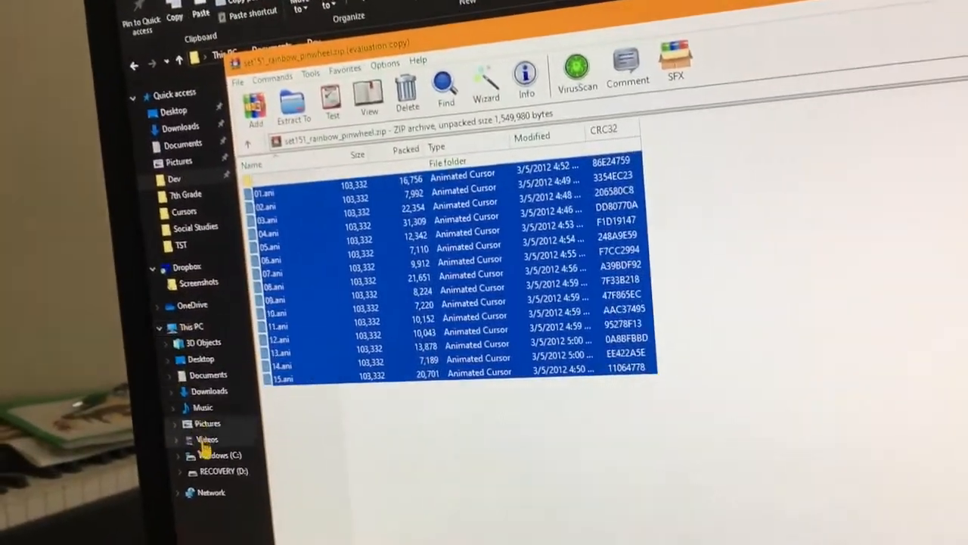
click(219, 454)
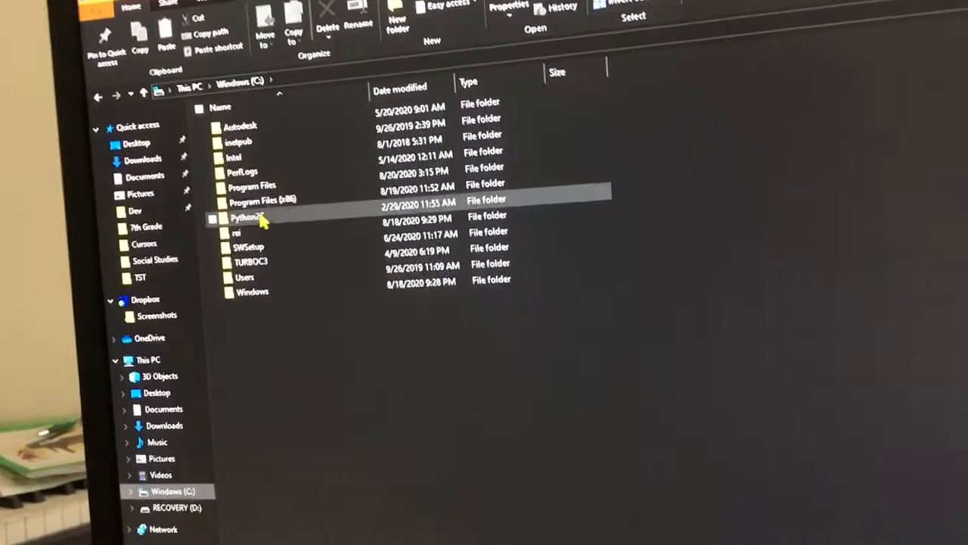
Step: Open C:\Windows and drag the .ani files onto the Cursors folder, reaching the permission prompt
double_click(251, 291)
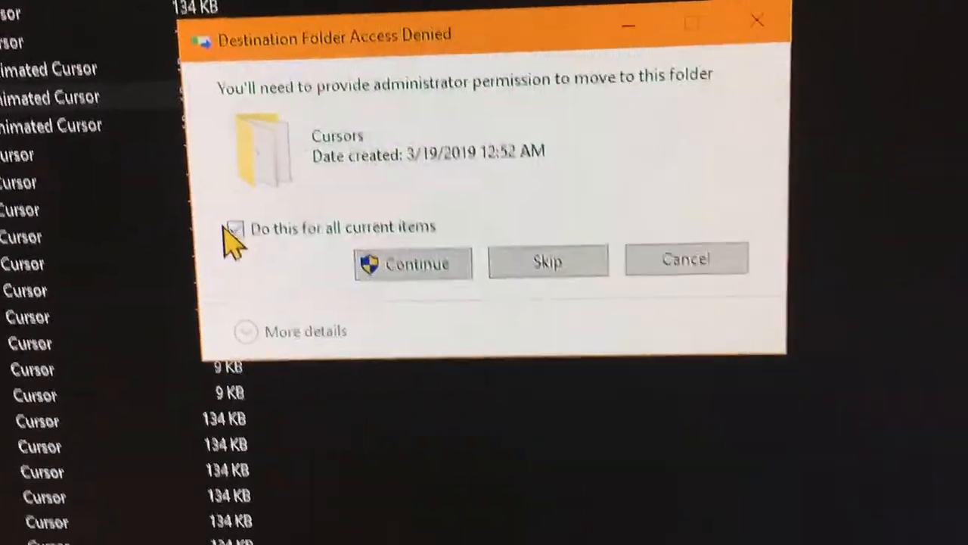
Step: Grant administrator permission for all current items so every cursor file moves into Cursors
click(234, 227)
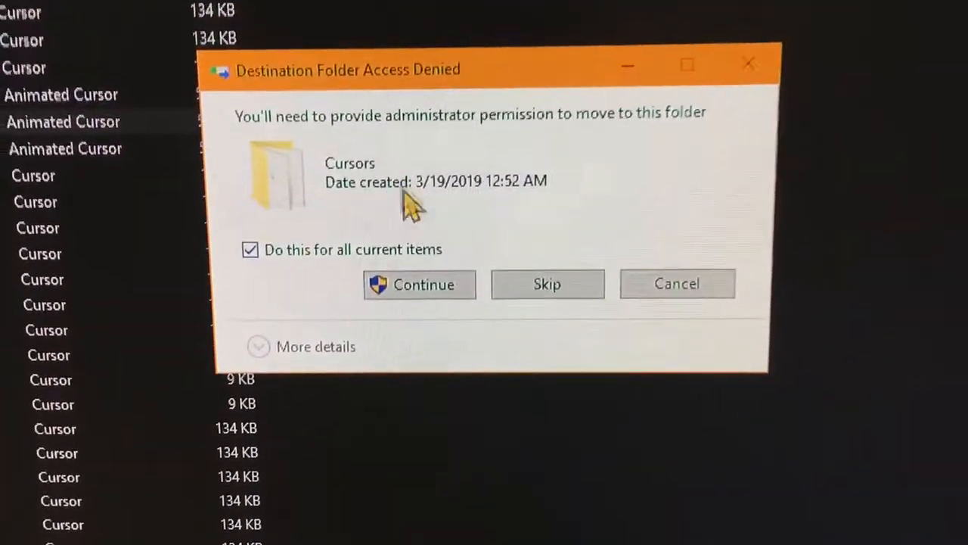
click(420, 284)
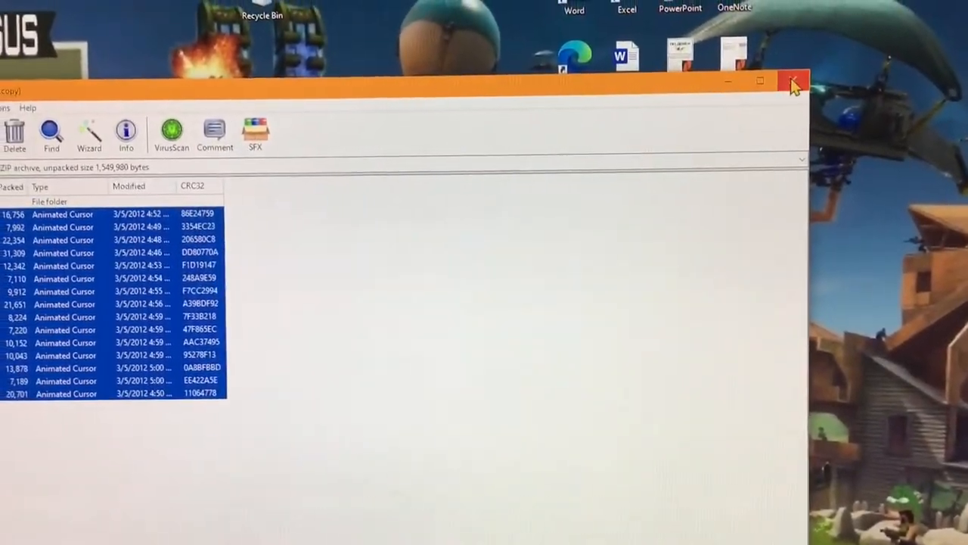
Step: Close WinRAR and search Start to reach Mouse Properties on its Pointers tab
click(793, 81)
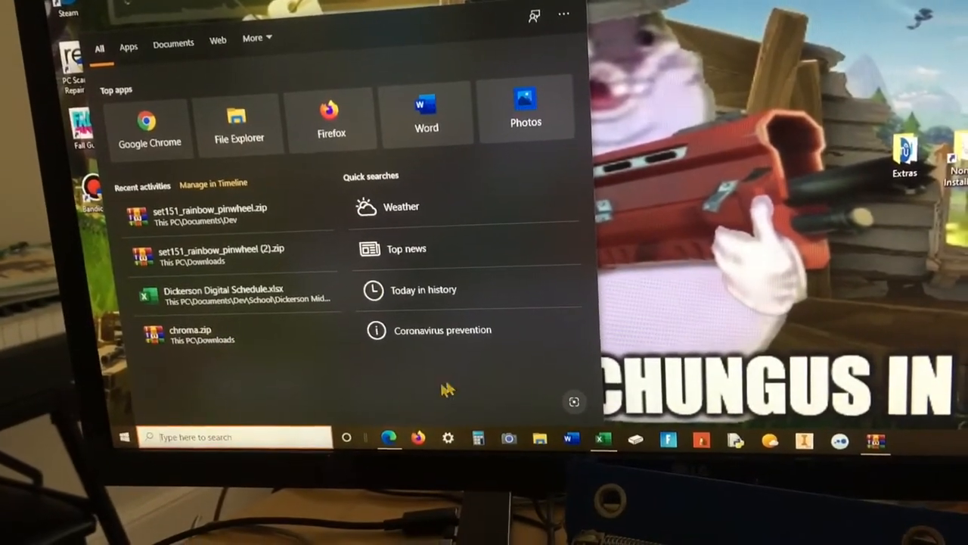
text(ch)
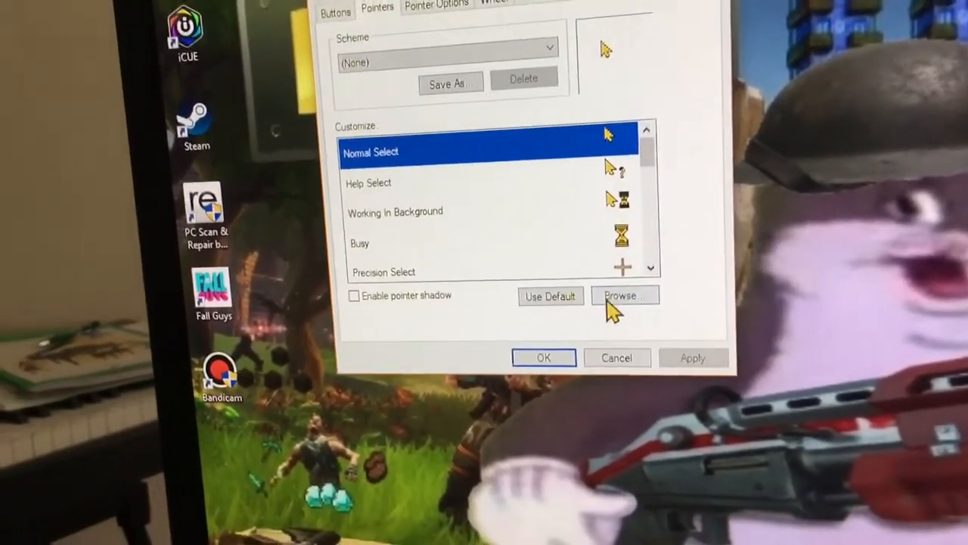
Step: Assign rainbow pinwheel cursors to Normal Select, Help Select, Working In Background, Busy, Text Select and Unavailable
click(624, 295)
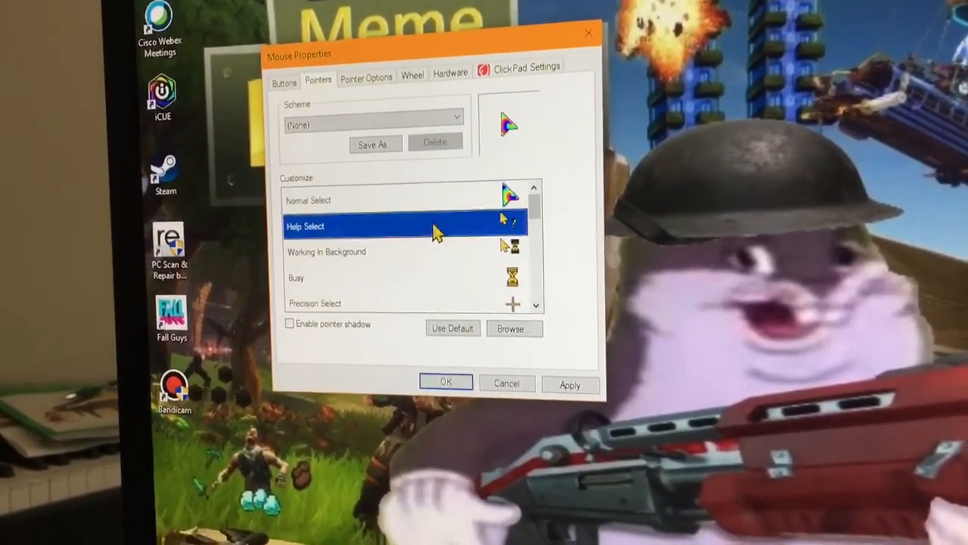
click(514, 328)
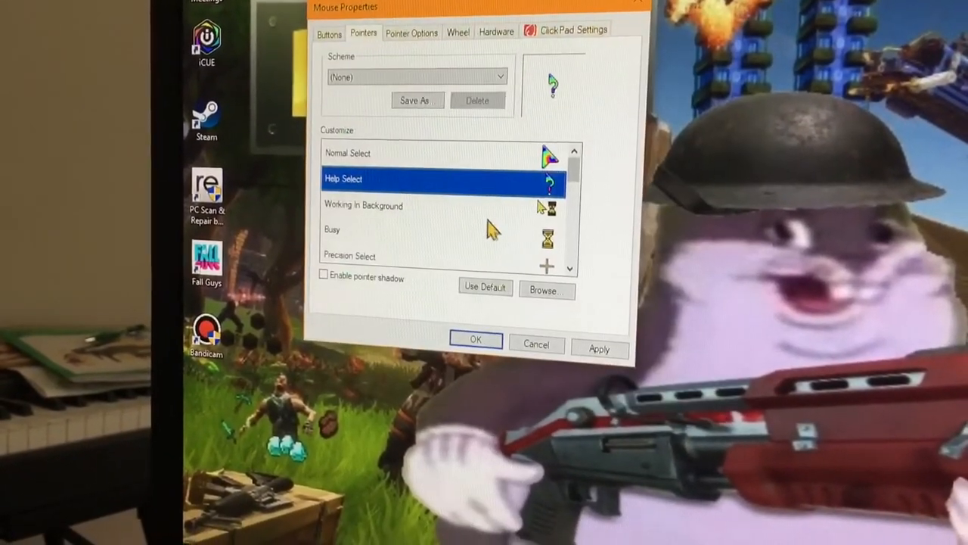
click(546, 289)
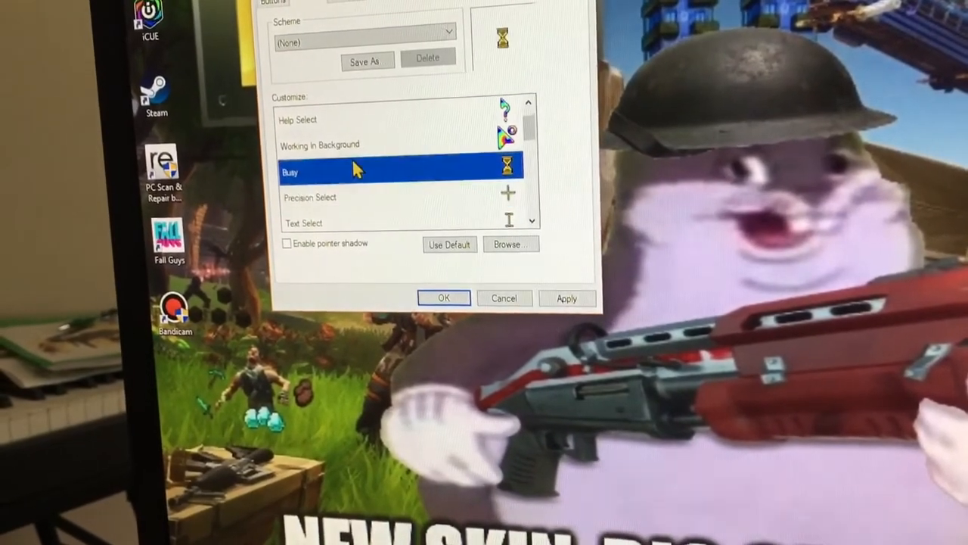
click(511, 244)
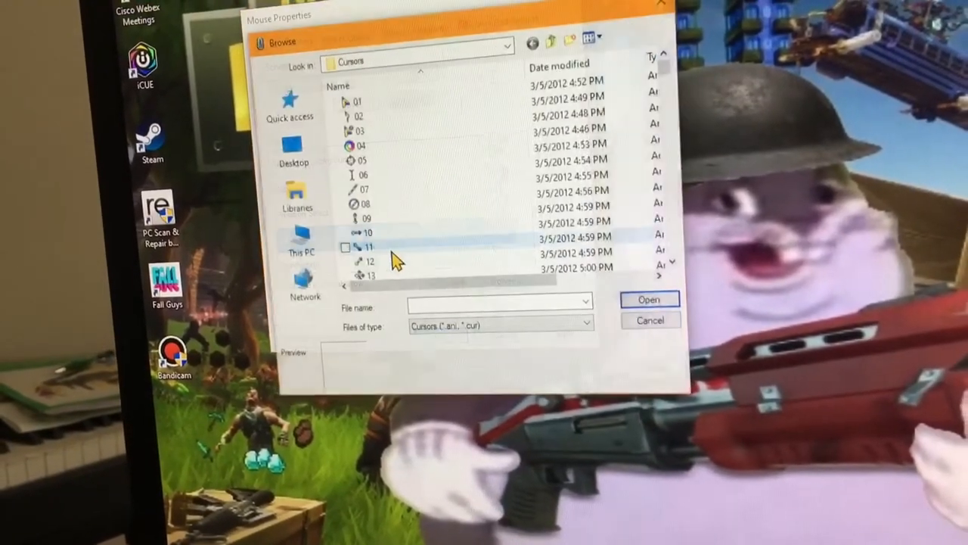
click(649, 321)
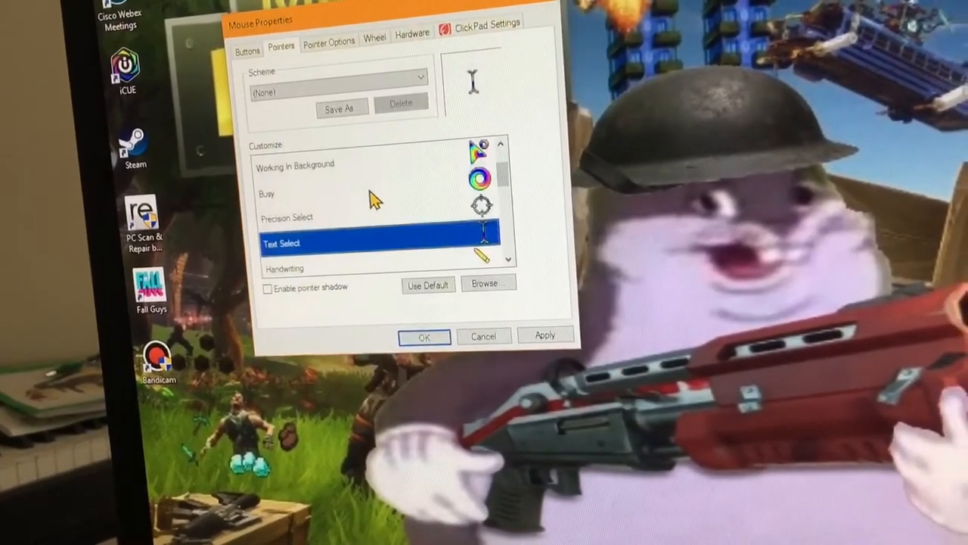
click(487, 283)
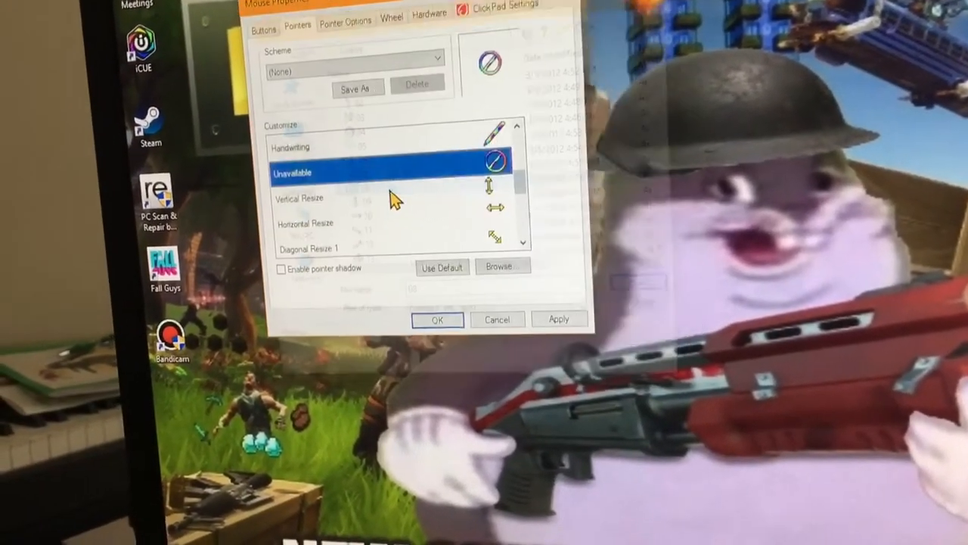
click(502, 266)
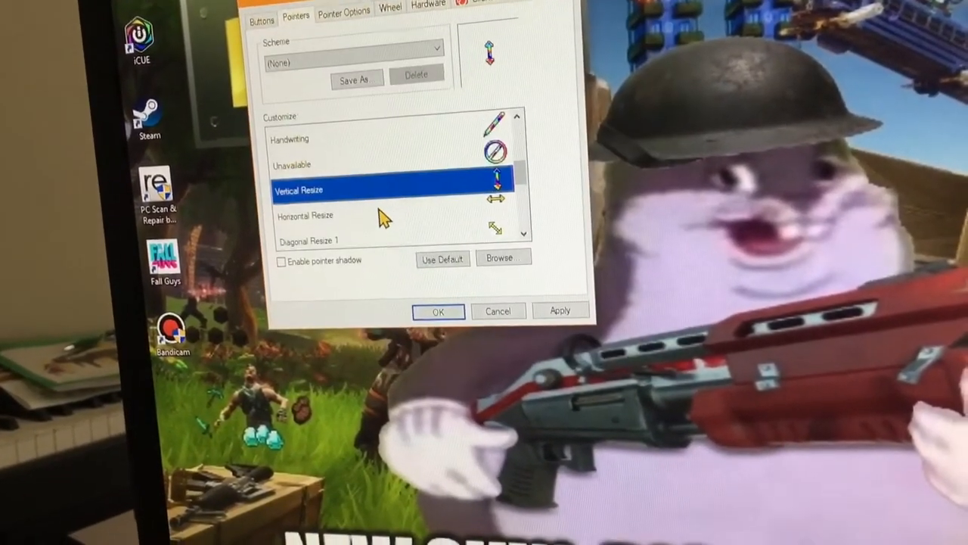
Step: Assign rainbow cursors to Vertical Resize, Diagonal Resize 2, Move and Alternate Select, then confirm with OK
click(499, 258)
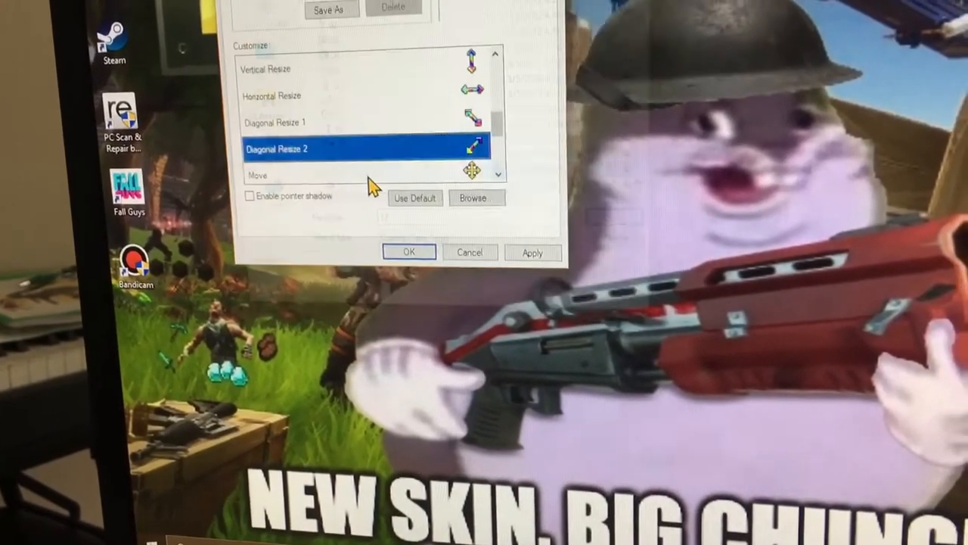
click(475, 197)
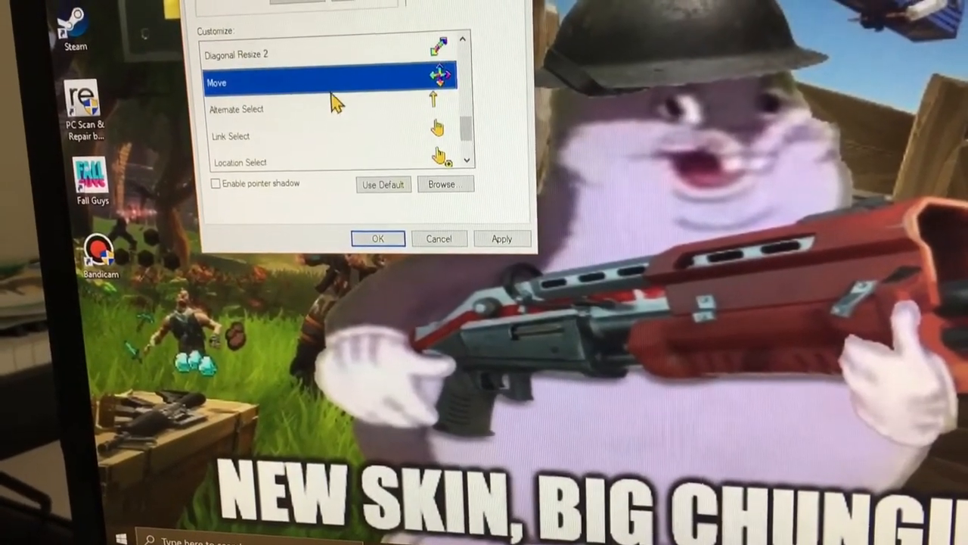
click(444, 185)
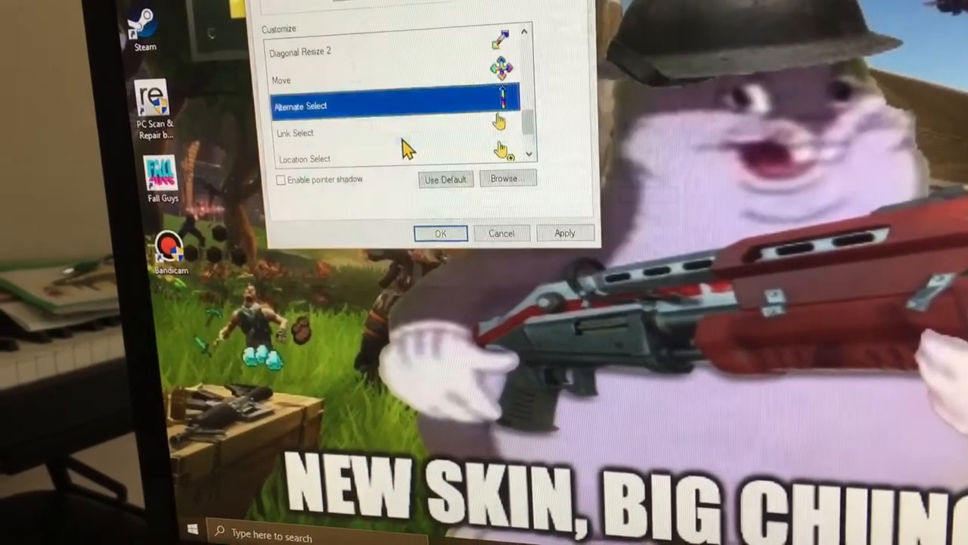
click(509, 179)
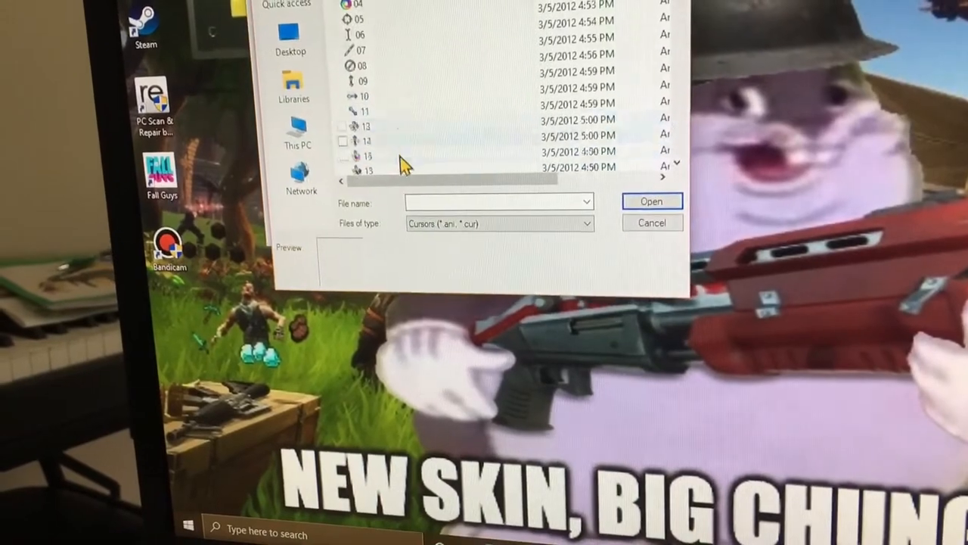
click(651, 223)
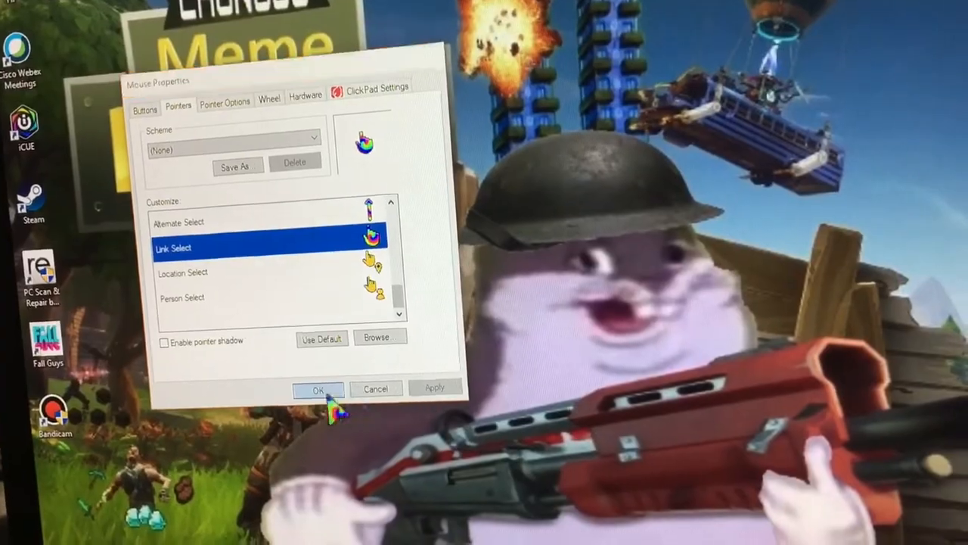
click(318, 390)
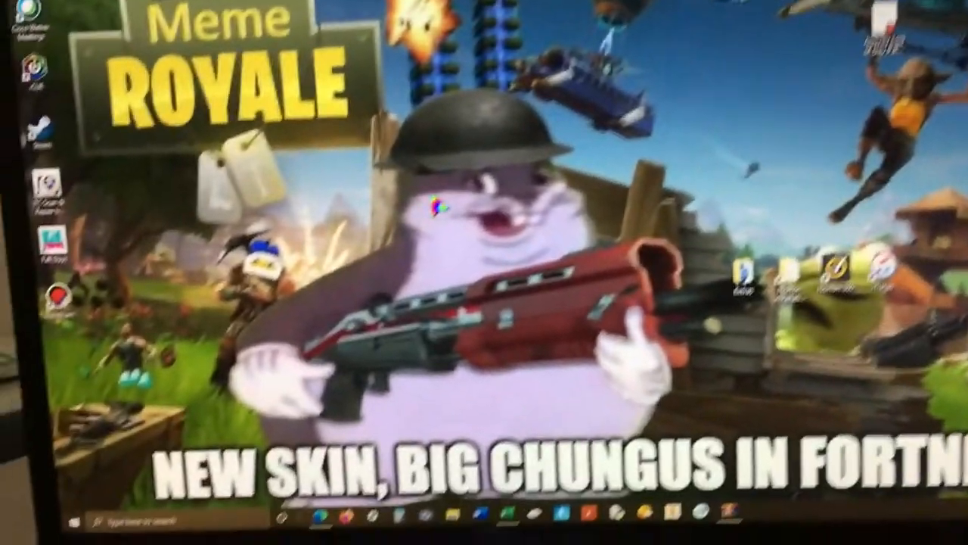